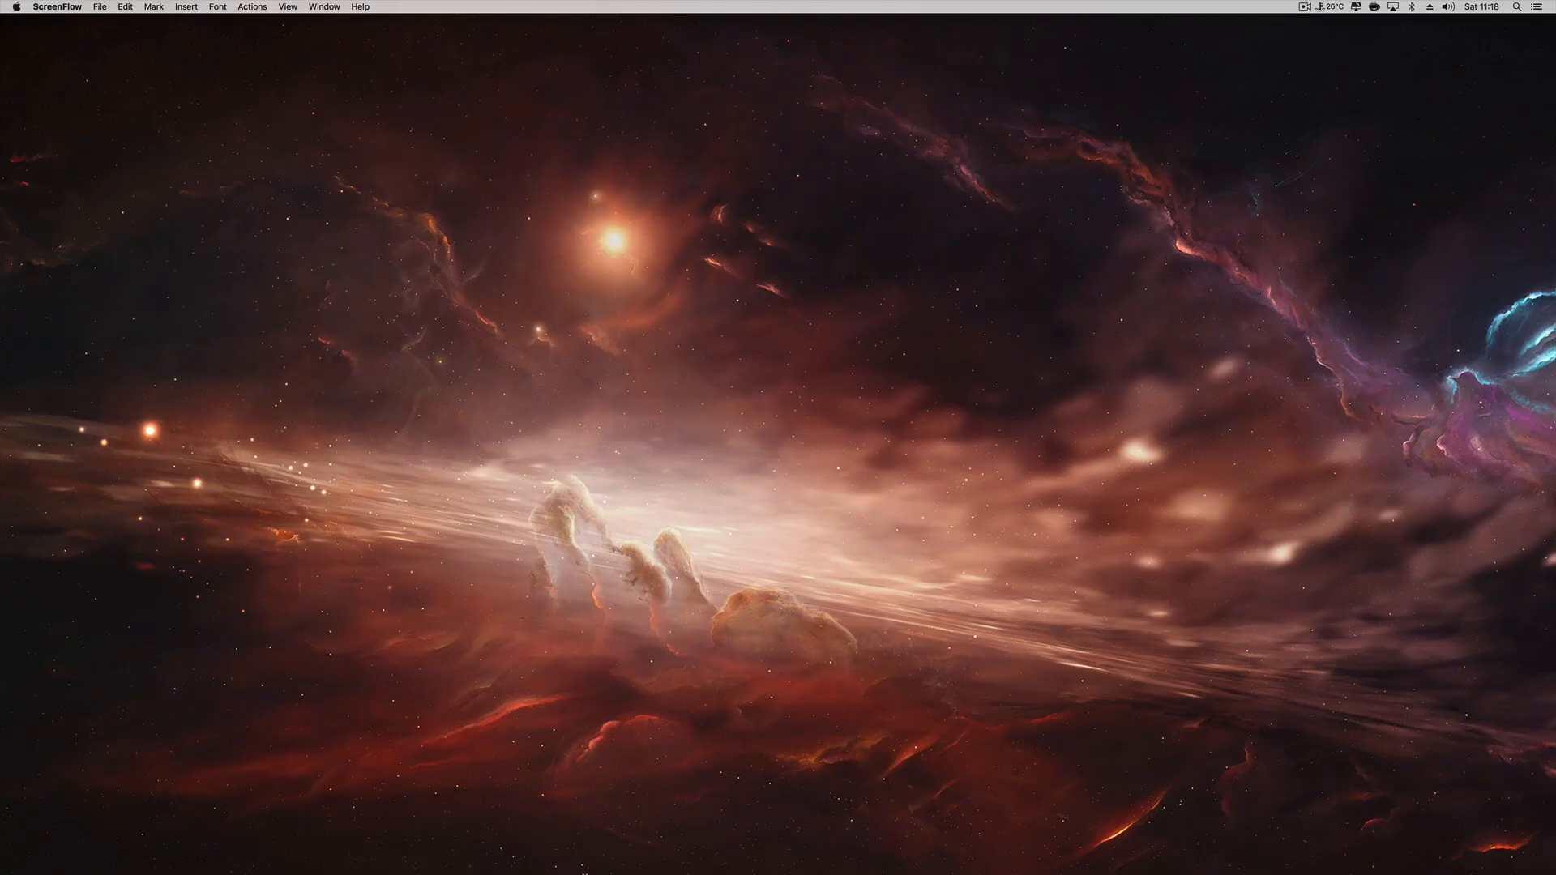
mouse_move(435, 828)
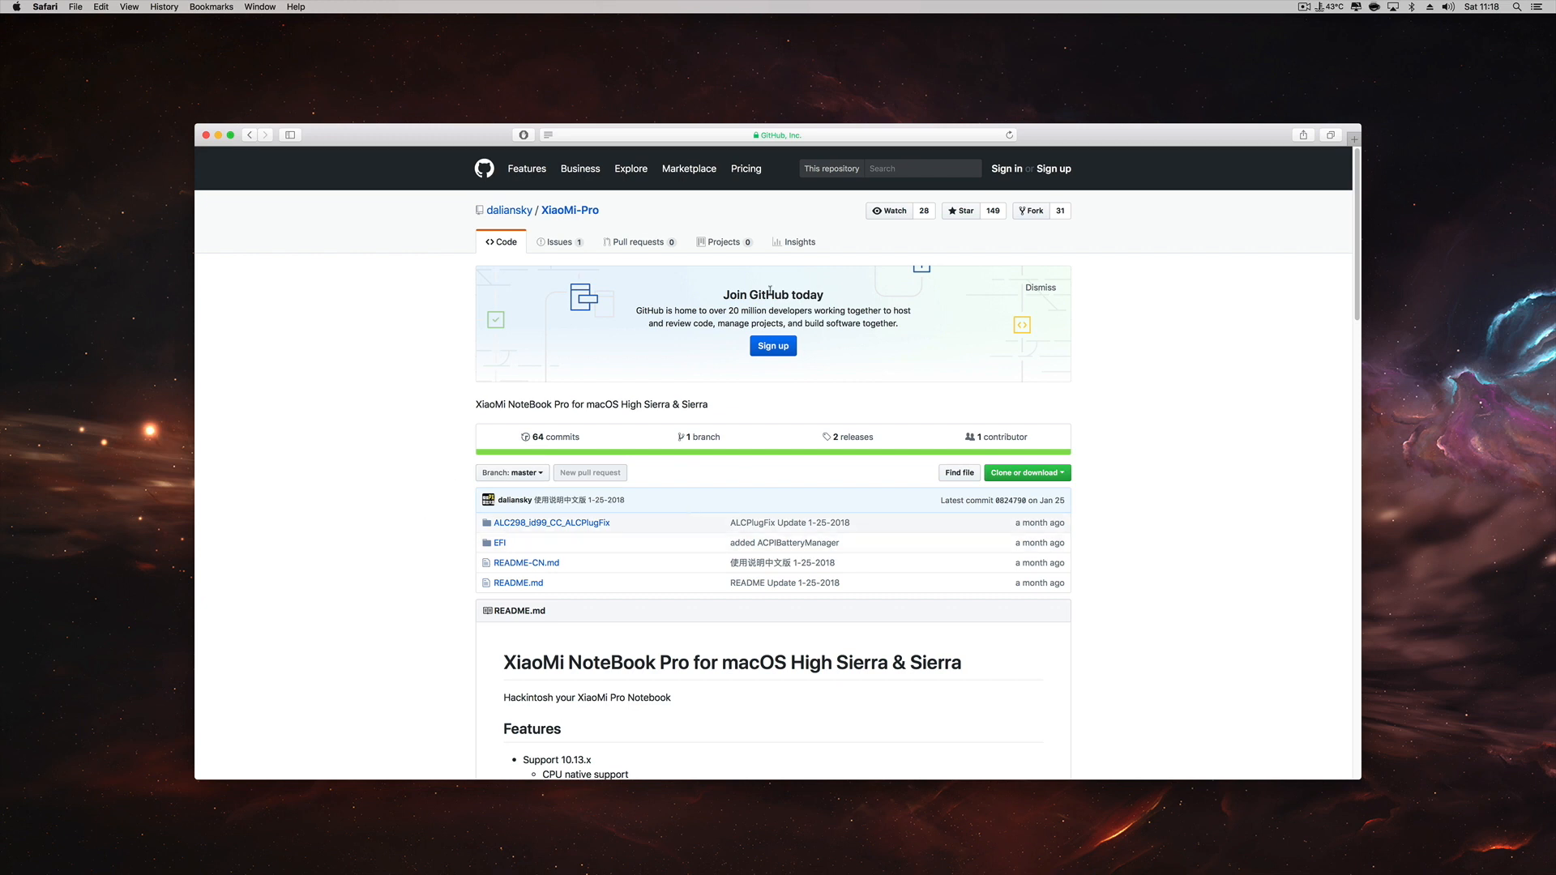
mouse_move(441, 460)
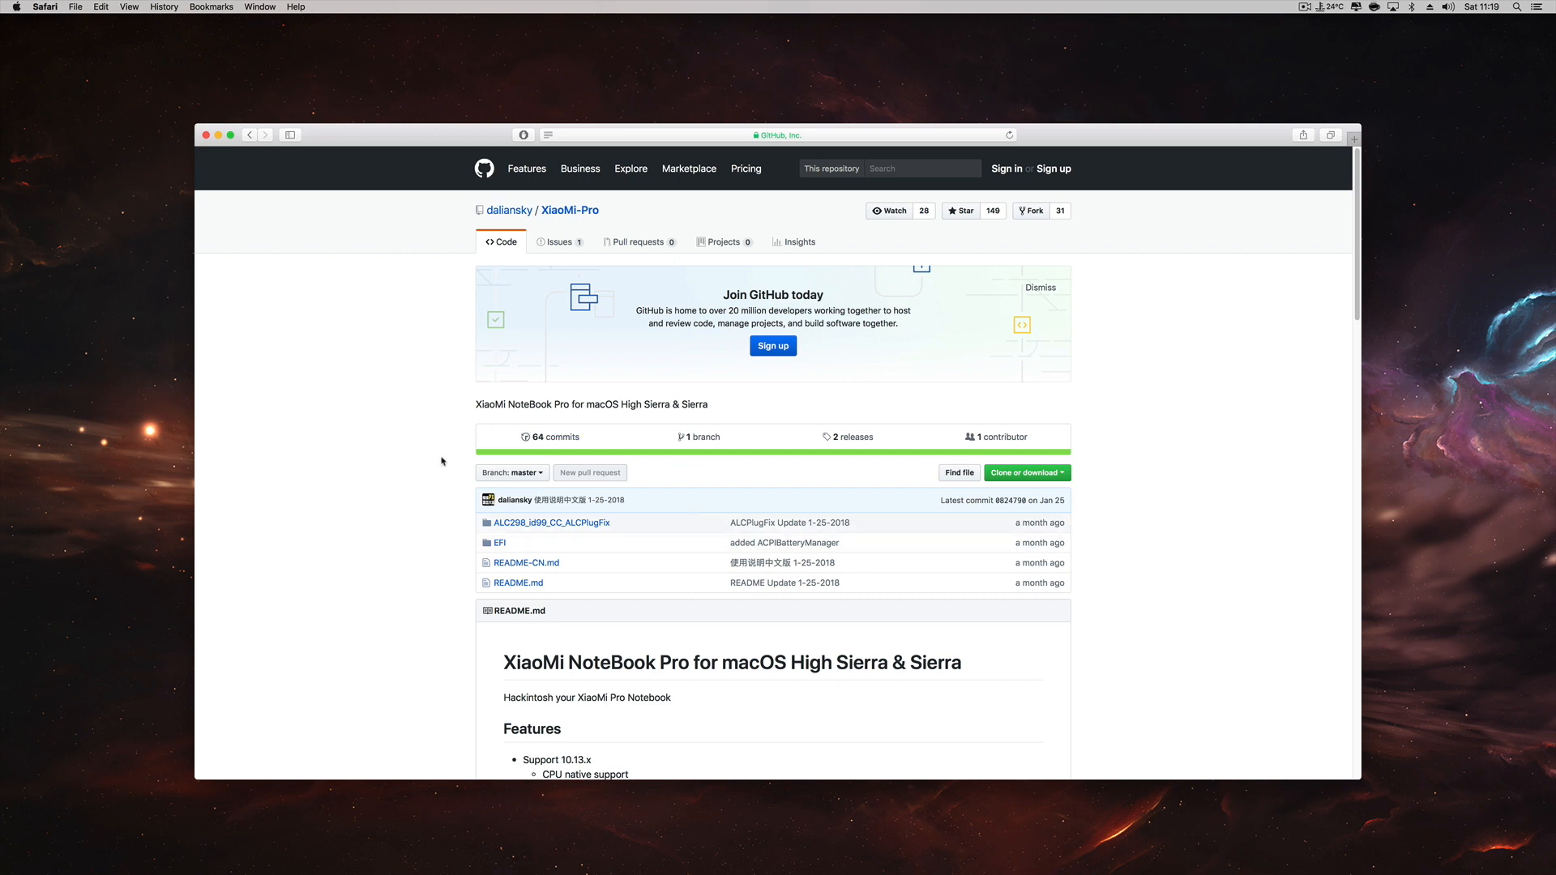
mouse_move(1013, 452)
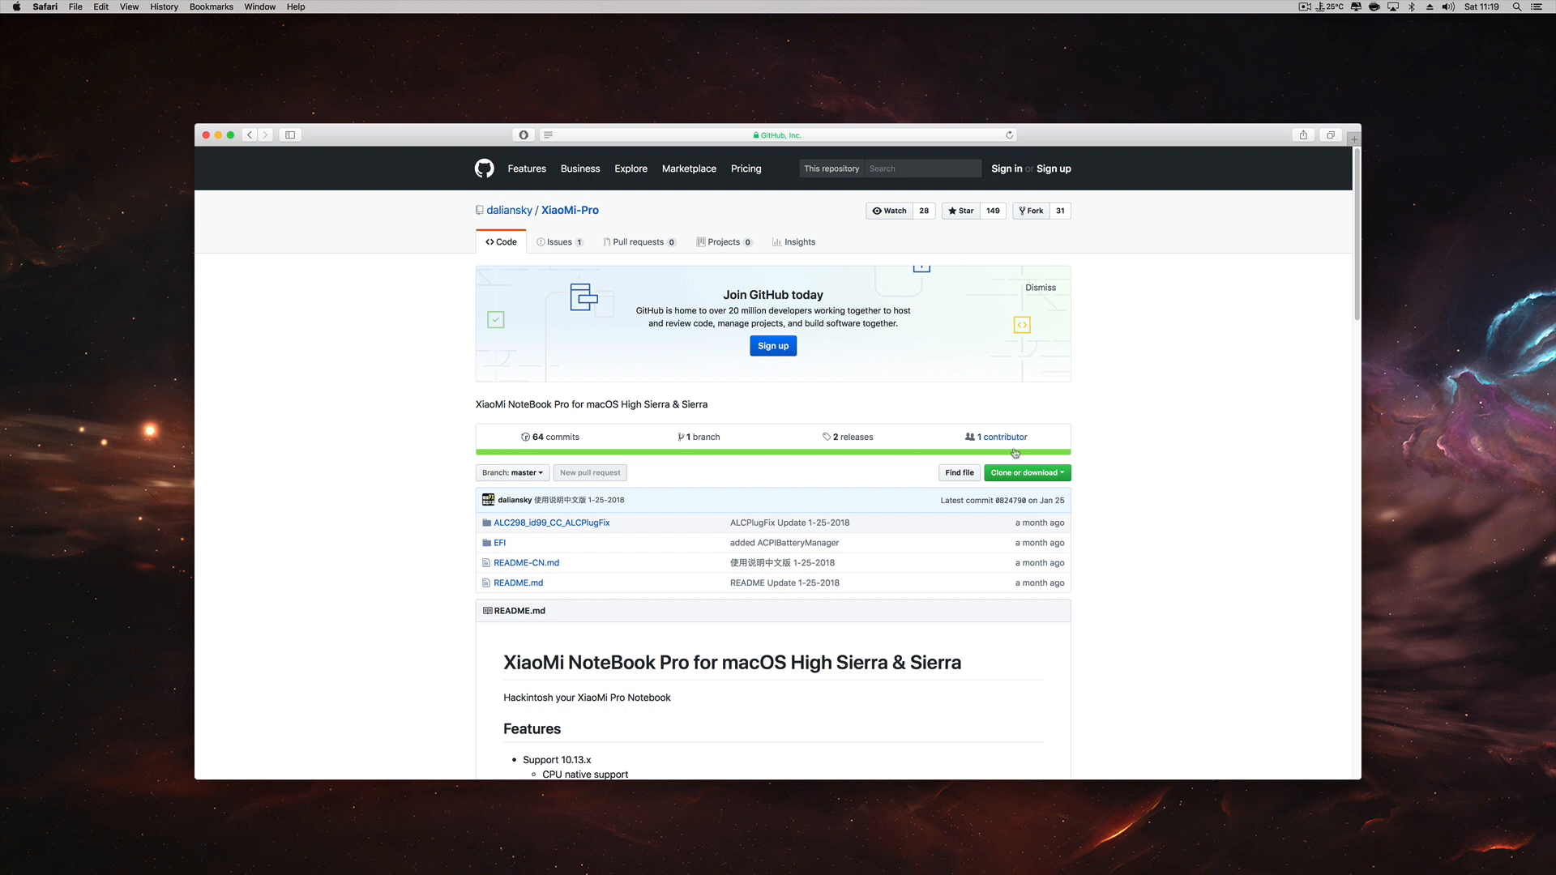
Download the XiaoMi-Pro repository as a ZIP via Clone or download > Download ZIP.
click(1025, 472)
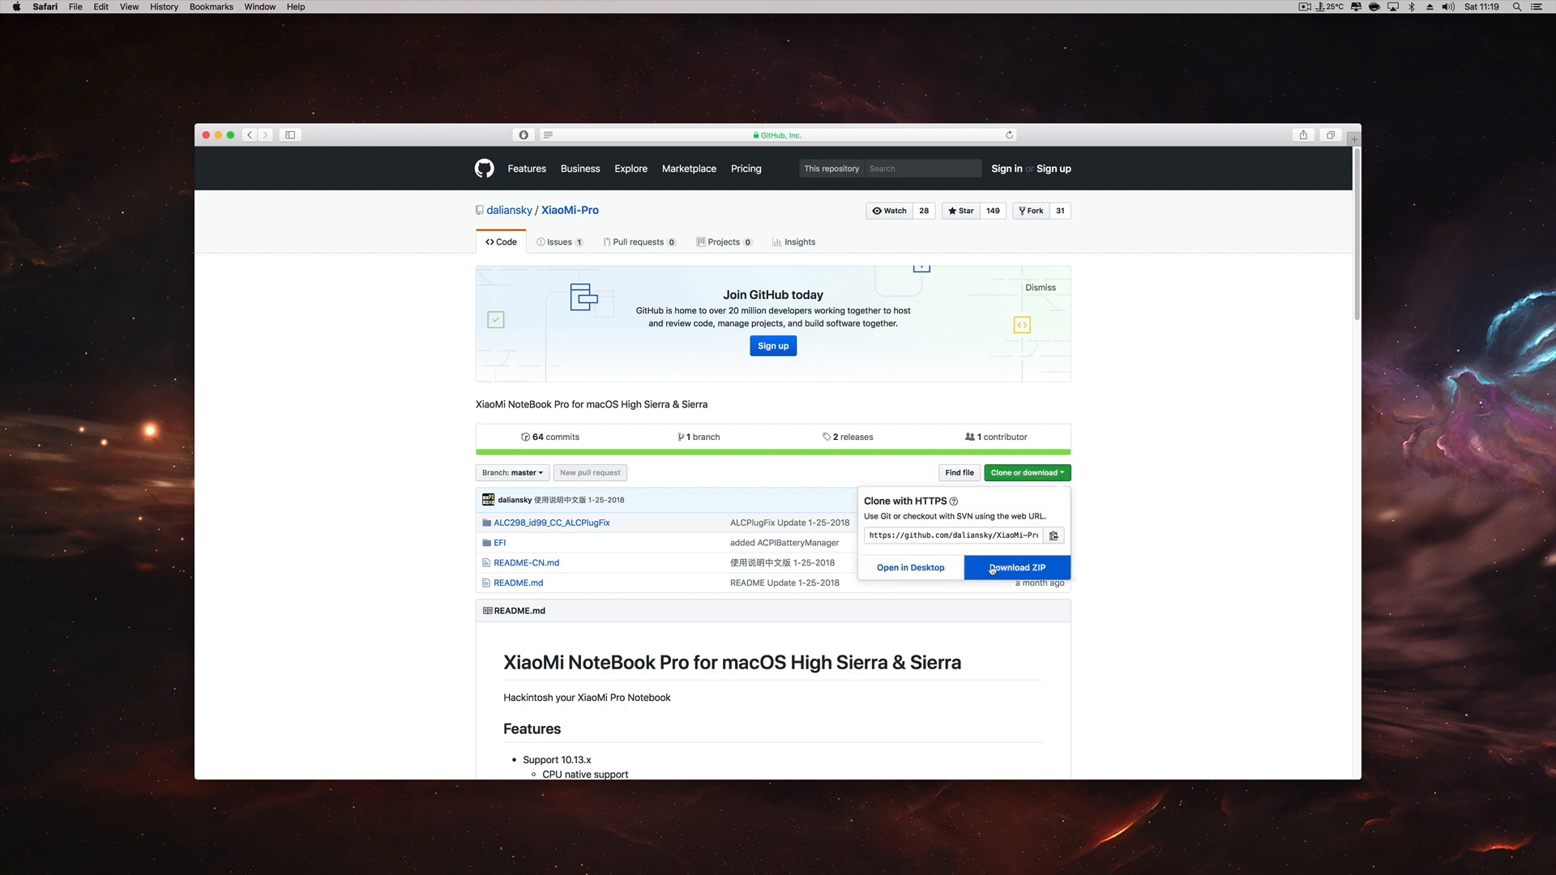
click(1016, 568)
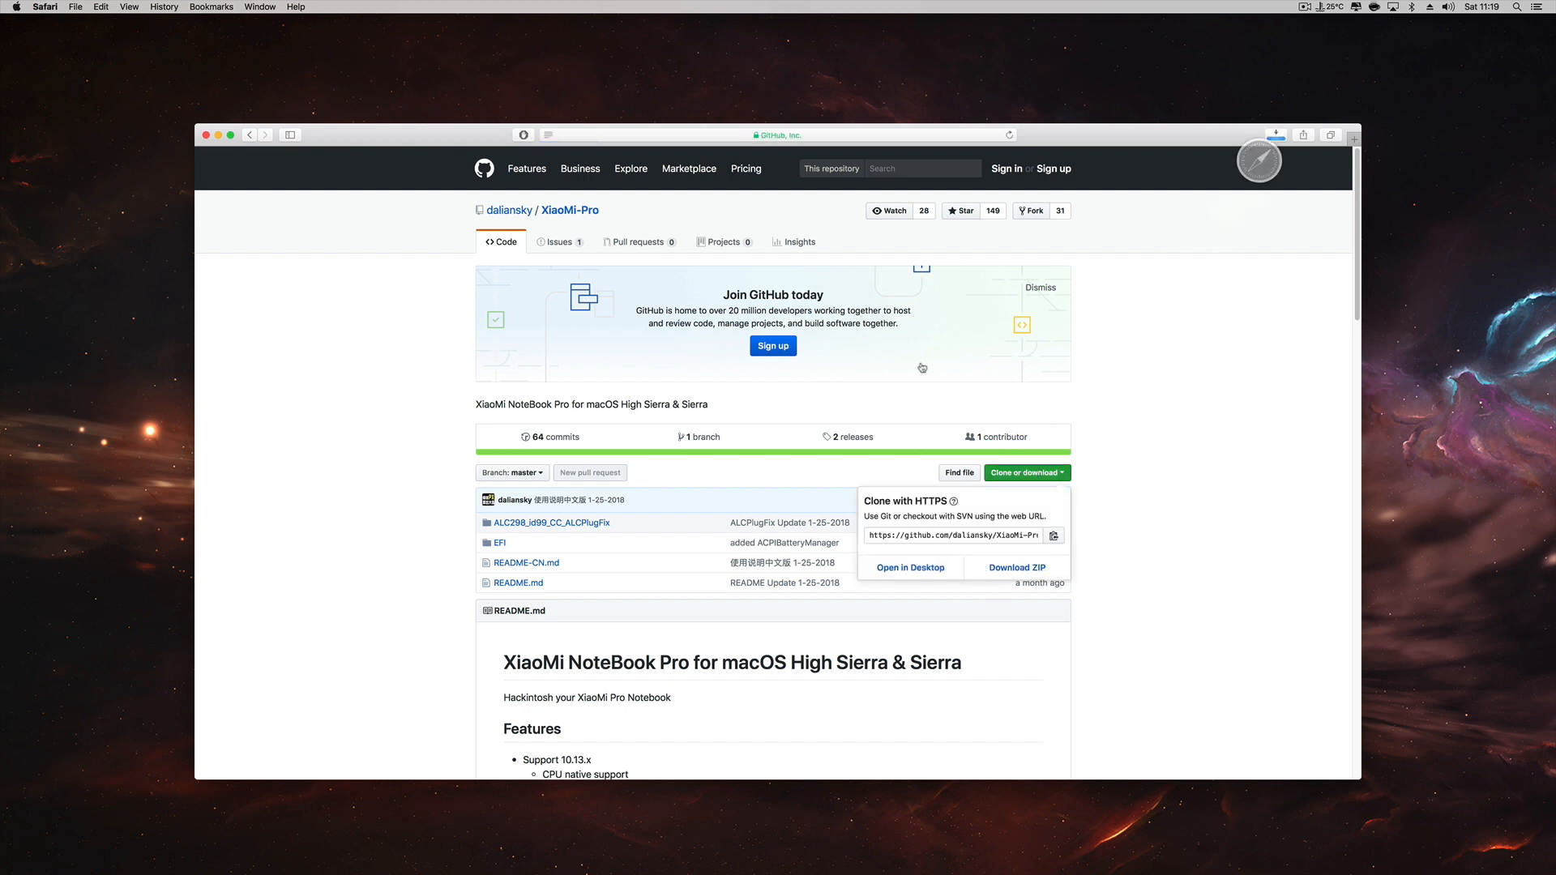
mouse_move(1279, 136)
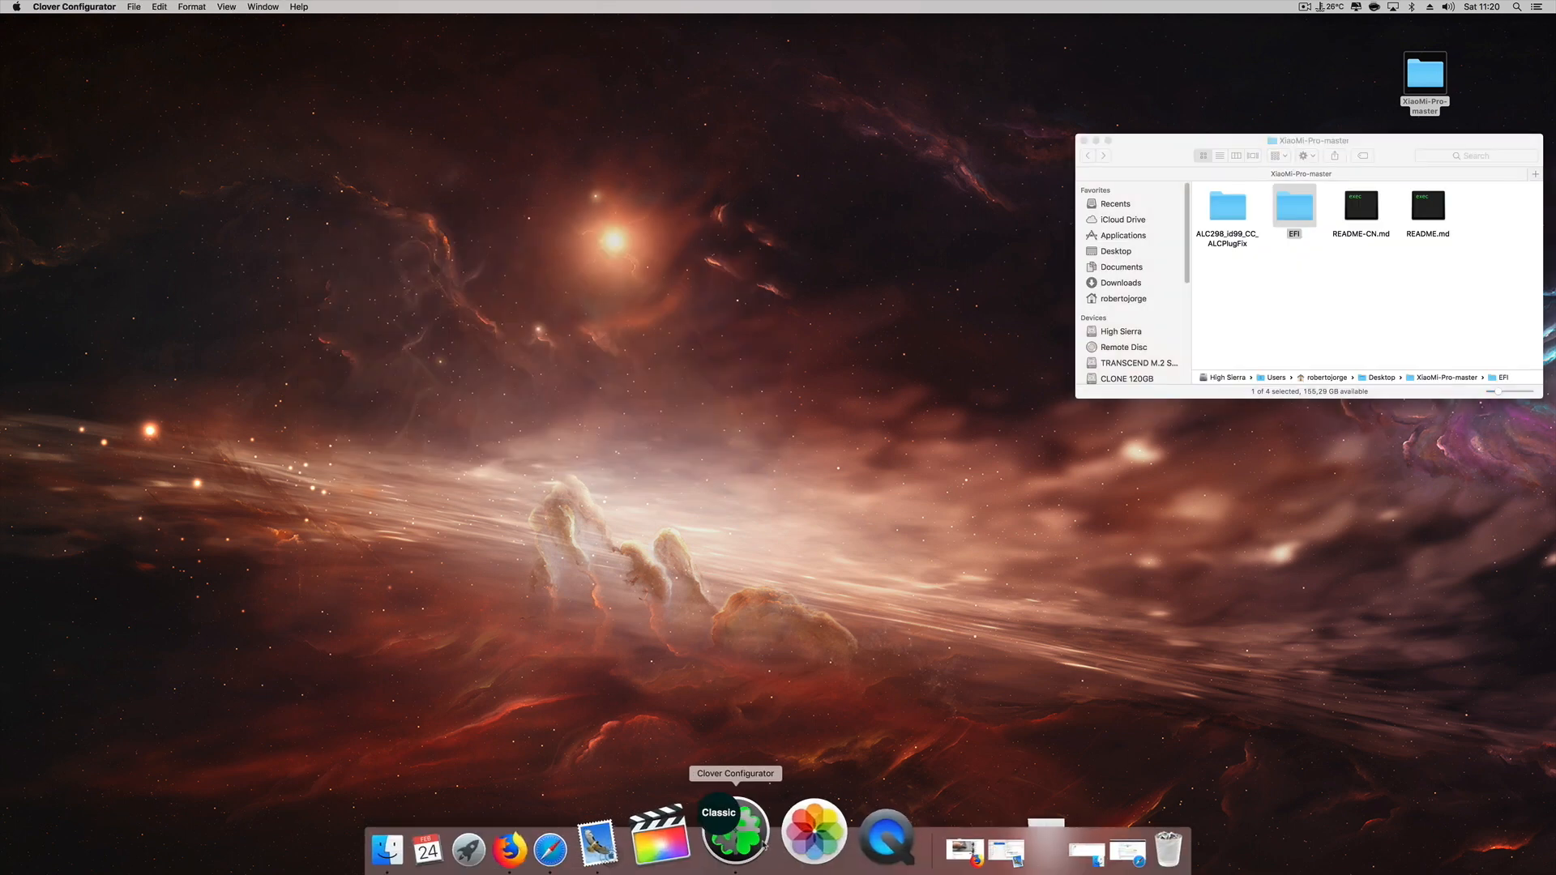
Launch Clover Configurator from the Dock to reach the Mount EFI partition list.
click(734, 833)
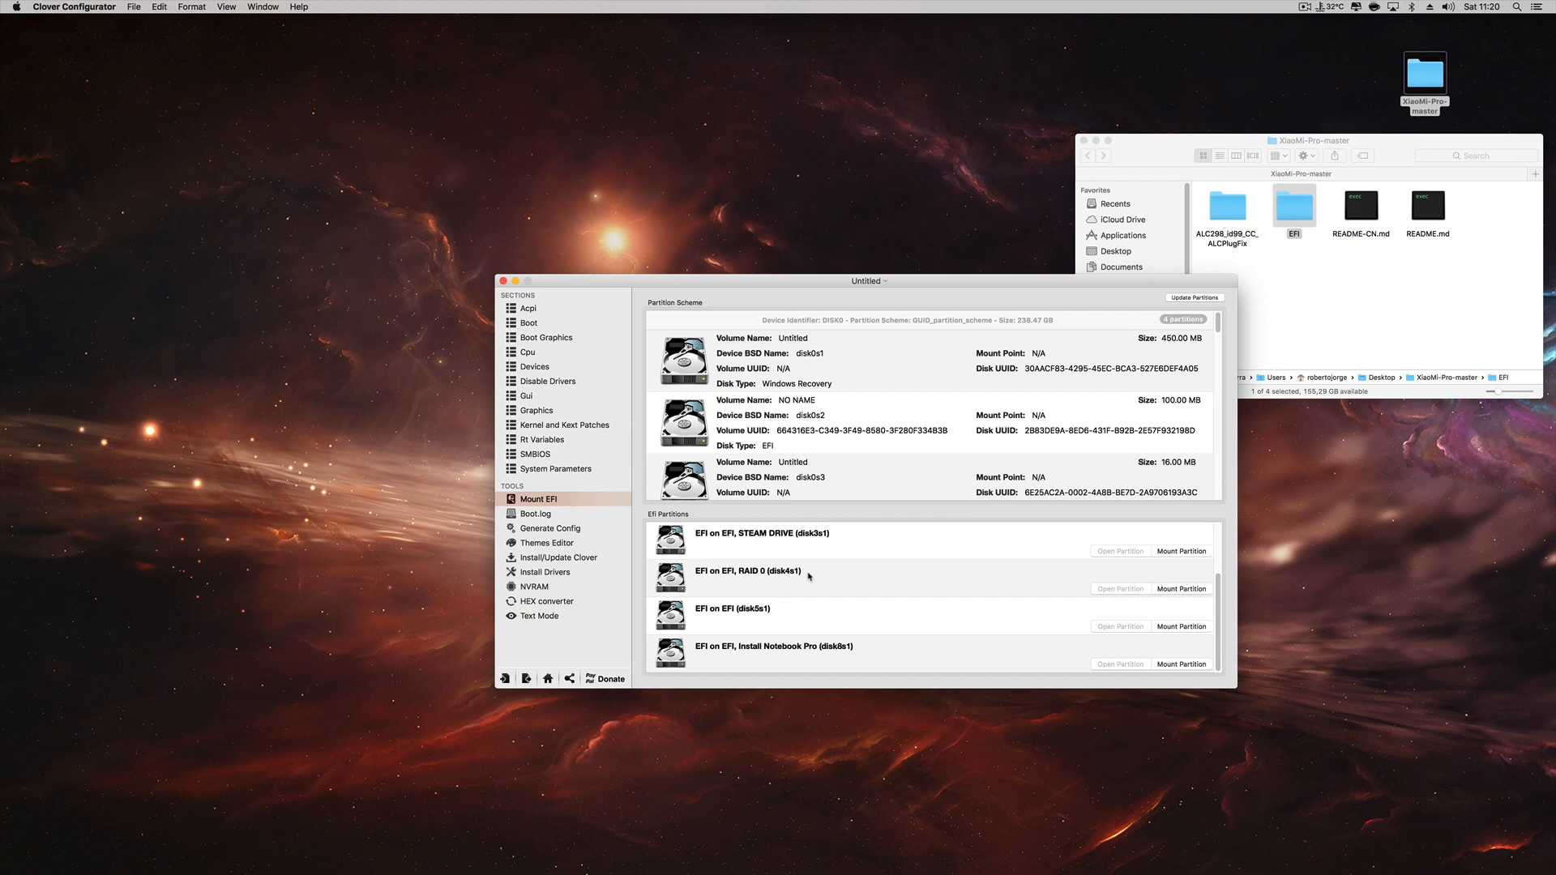
mouse_move(1155, 657)
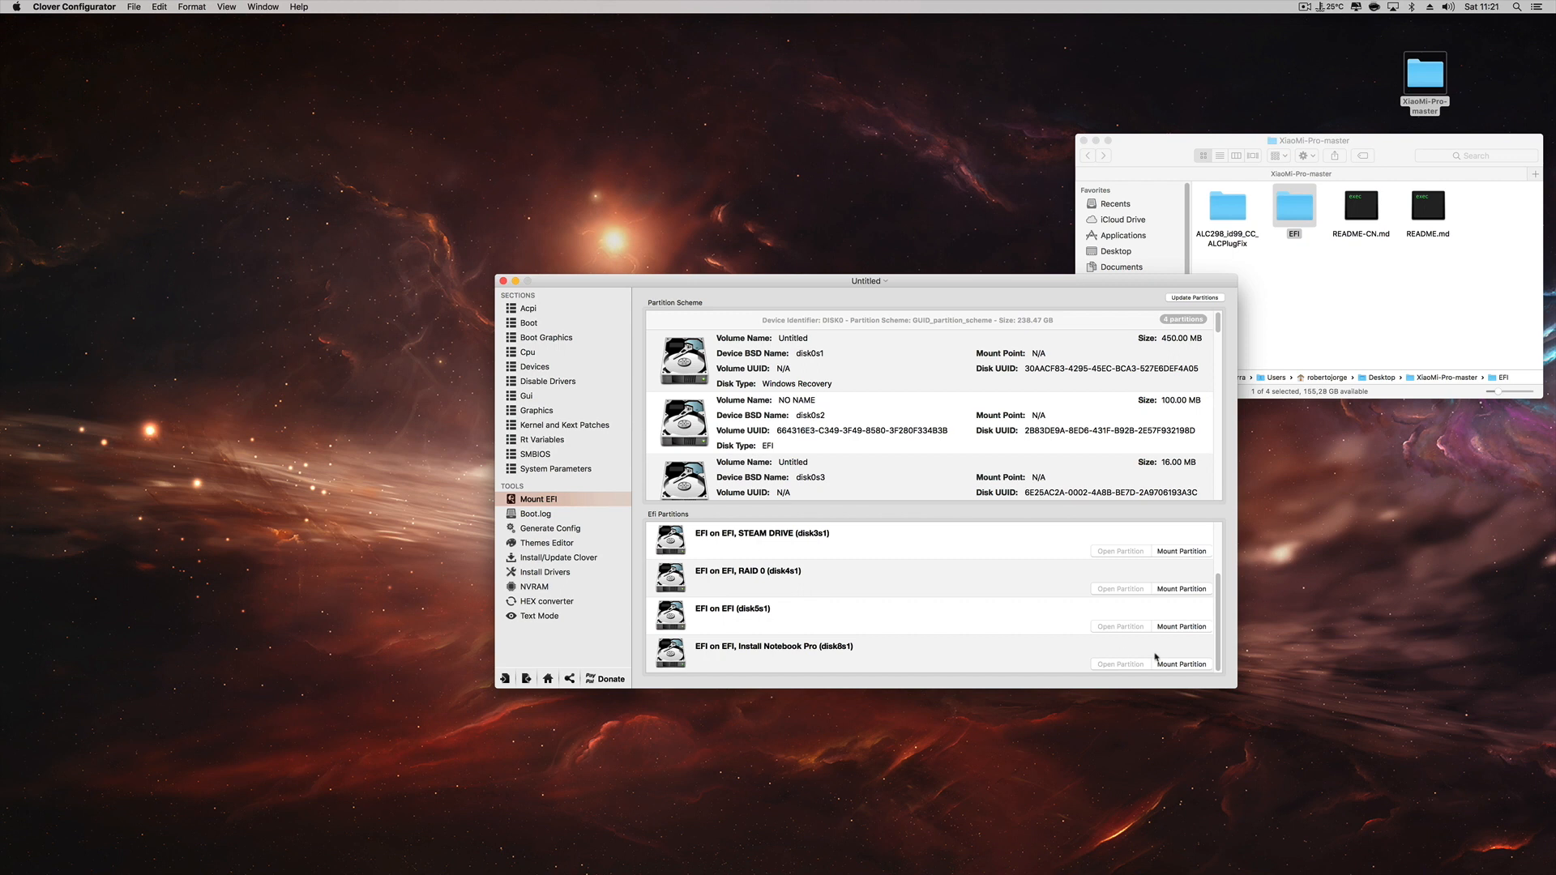
mouse_move(830, 654)
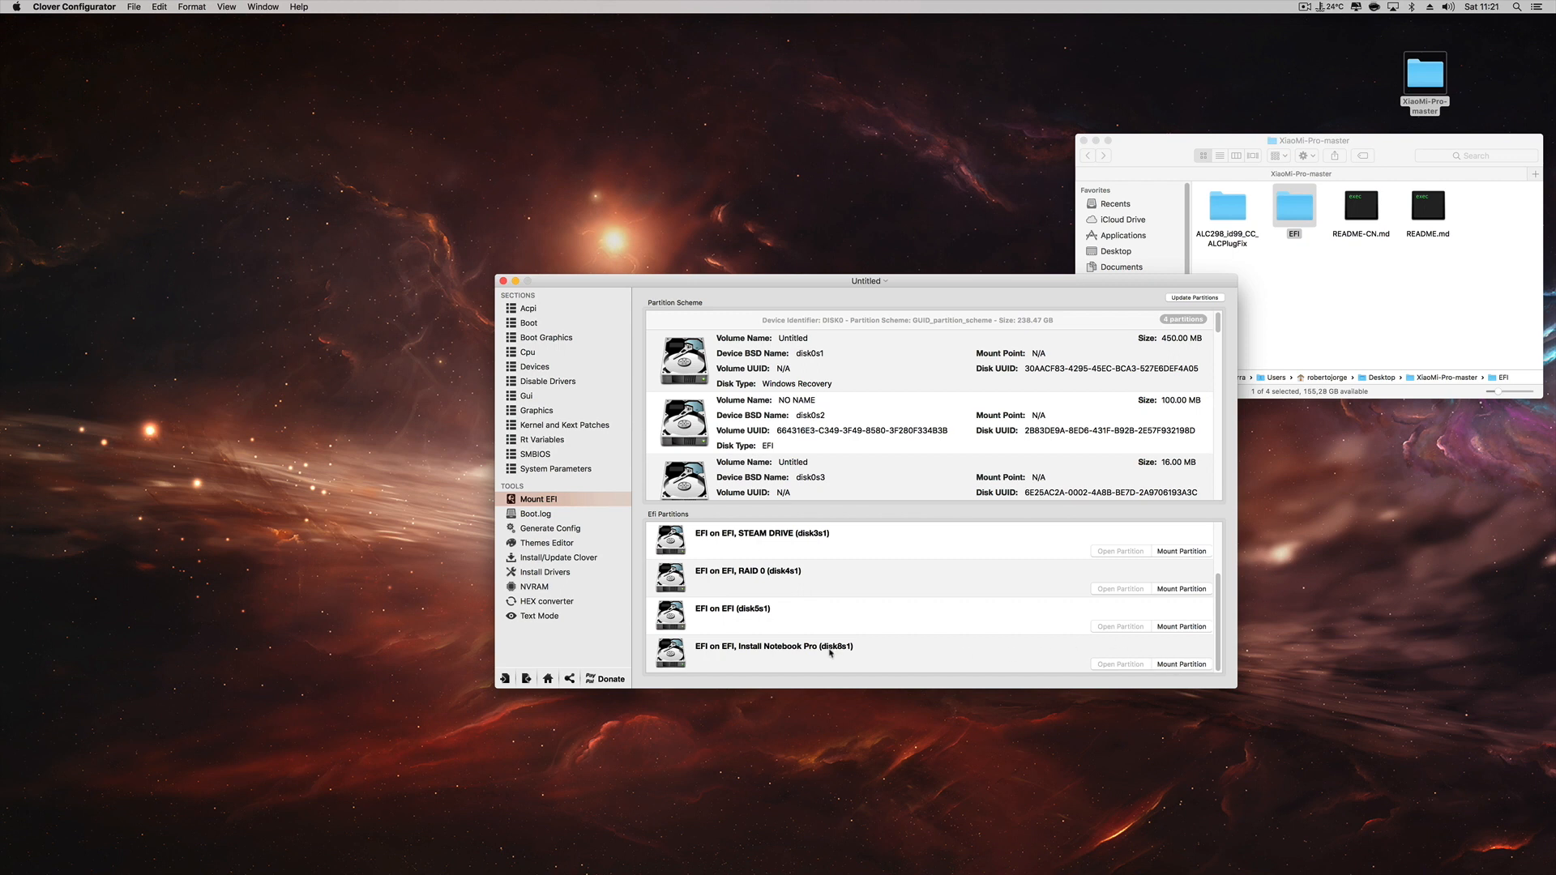
Mount the Install Notebook Pro (disk8s1) EFI partition and open it in Finder.
click(1182, 664)
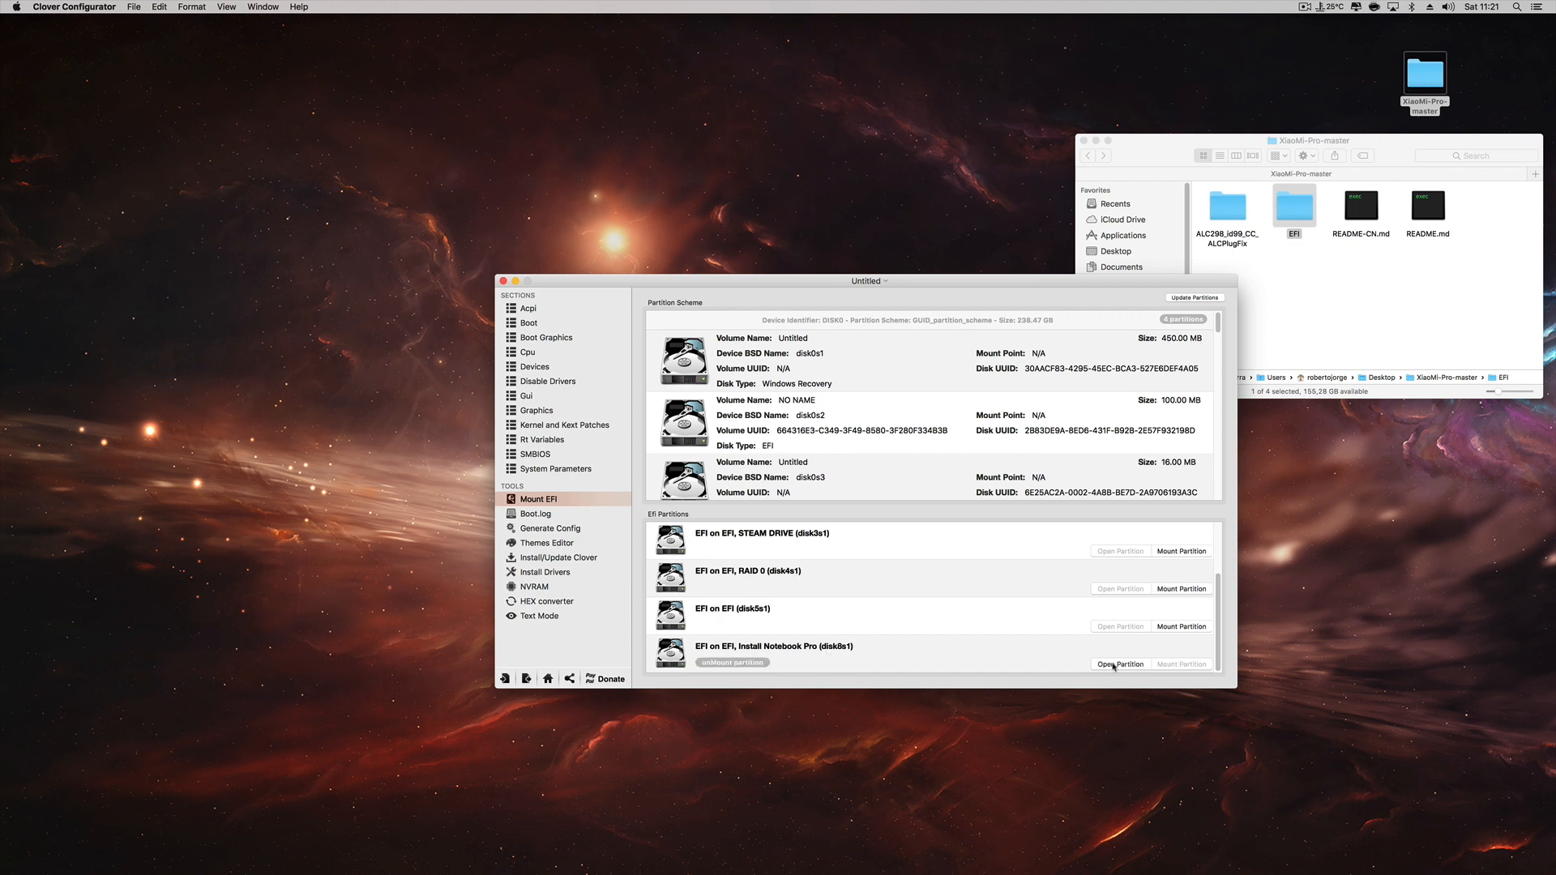
click(1120, 664)
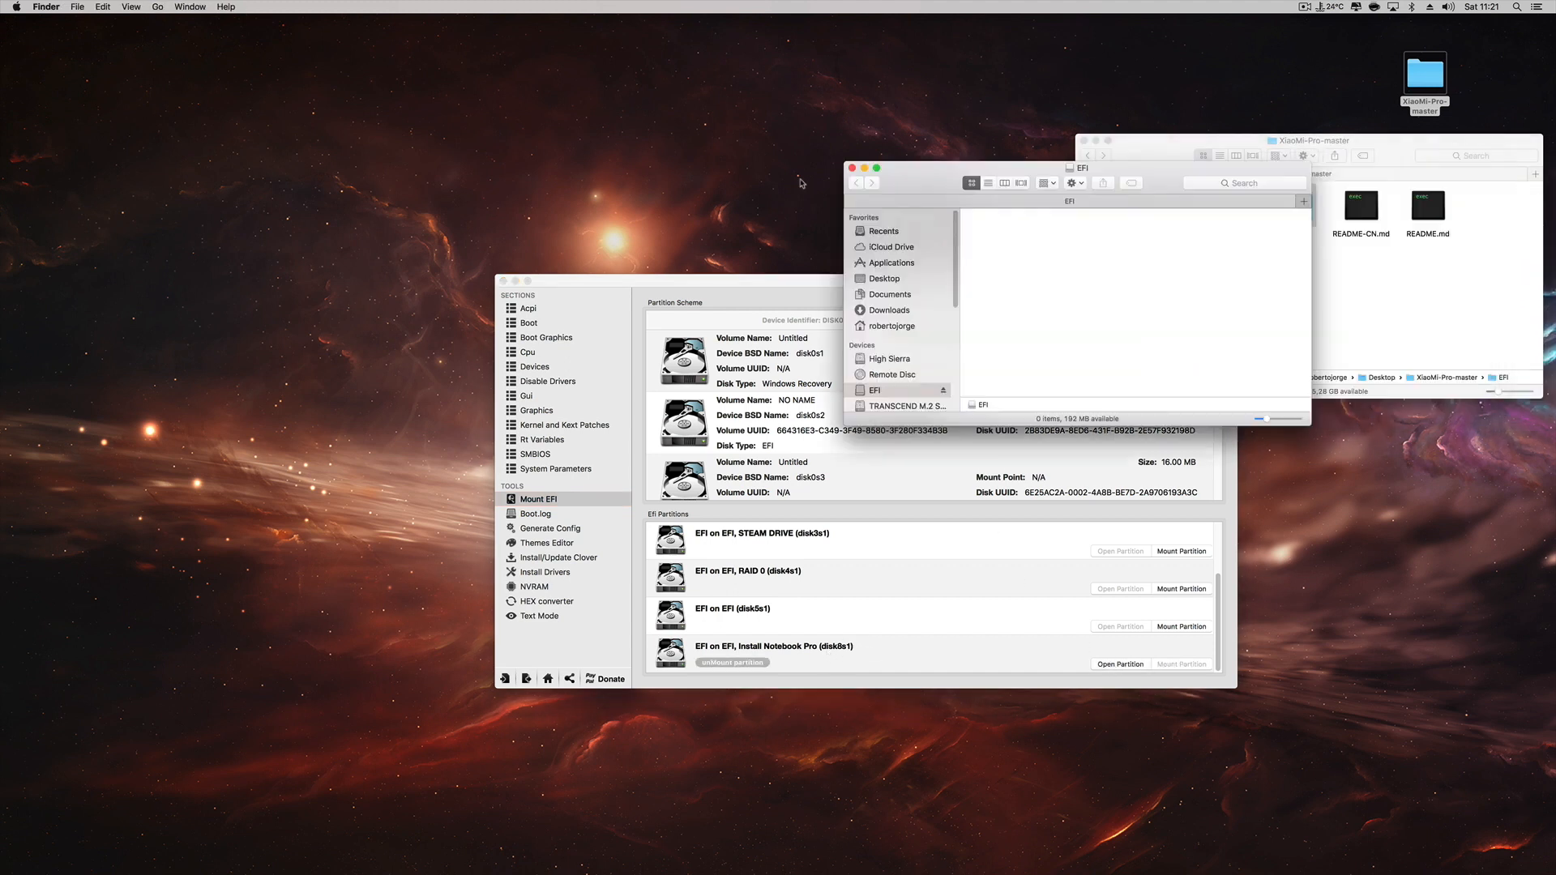